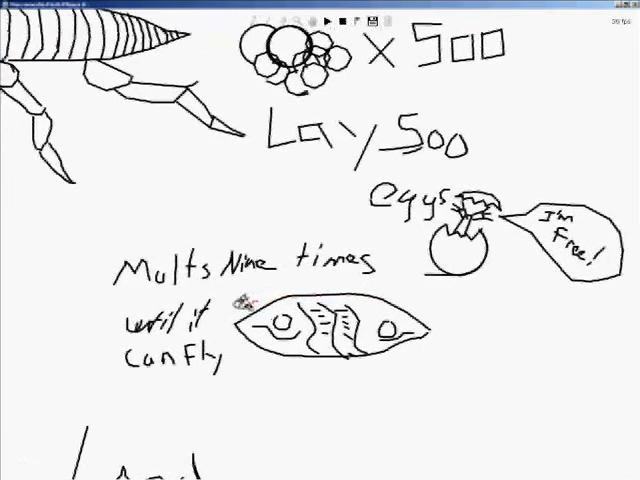
scroll("down", 3)
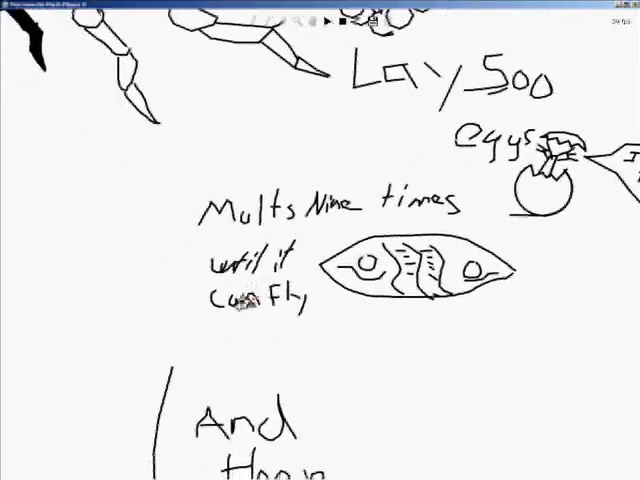
scroll("down", 3)
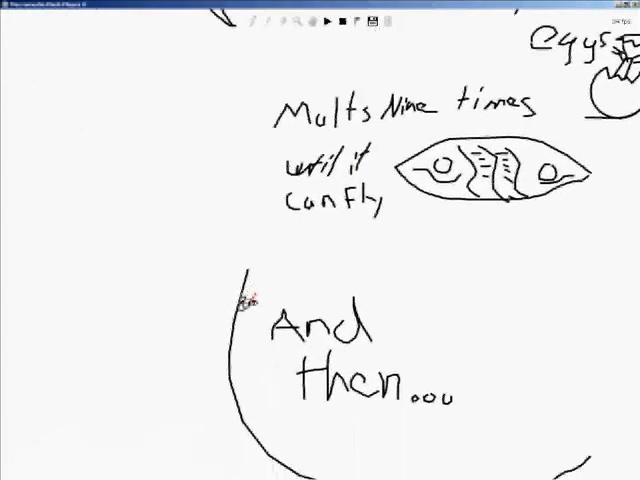